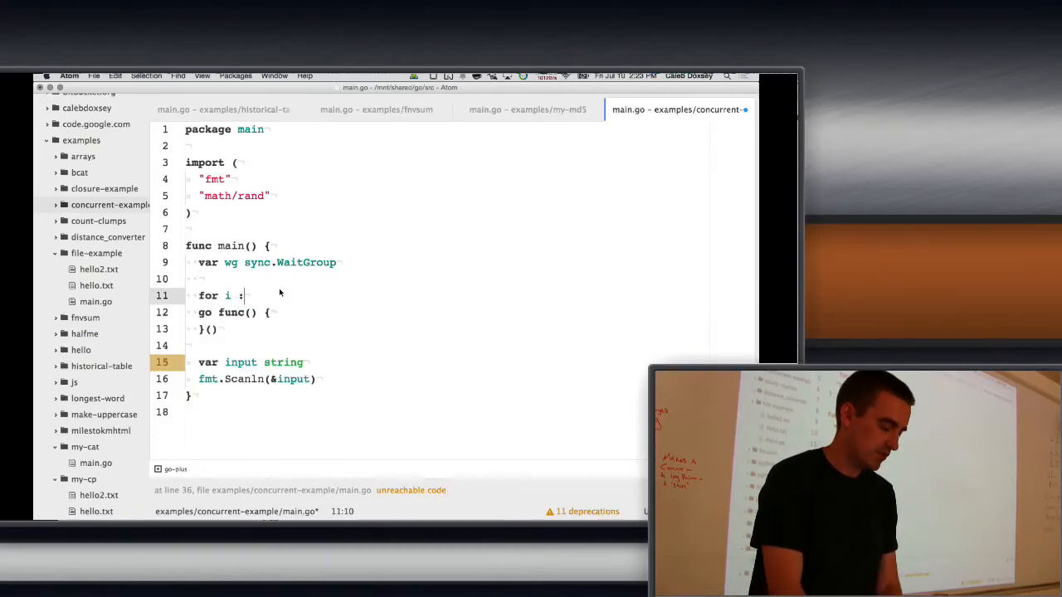
# Write a for loop i from 0 to 5 launching go fmt.Println("Hello").
pyautogui.write('= 0; i < 5')
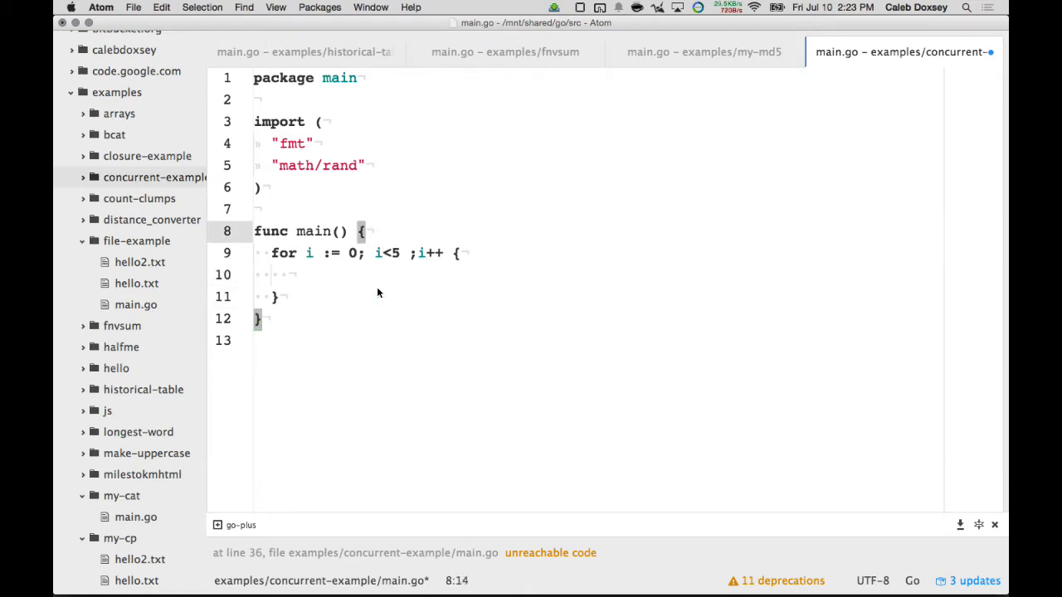
pyautogui.write('go func() {')
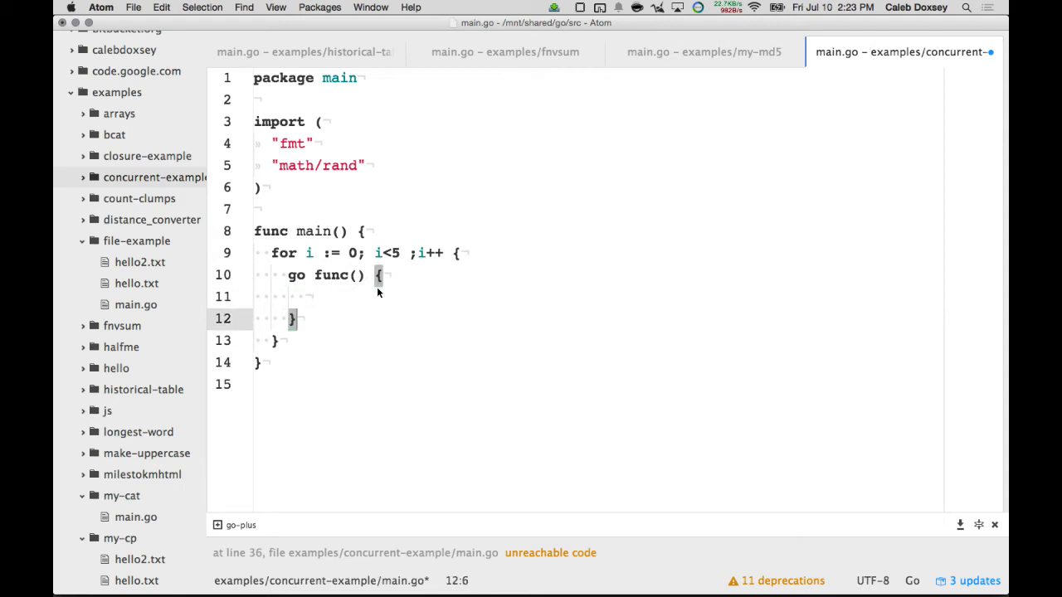
pyautogui.write('fmt')
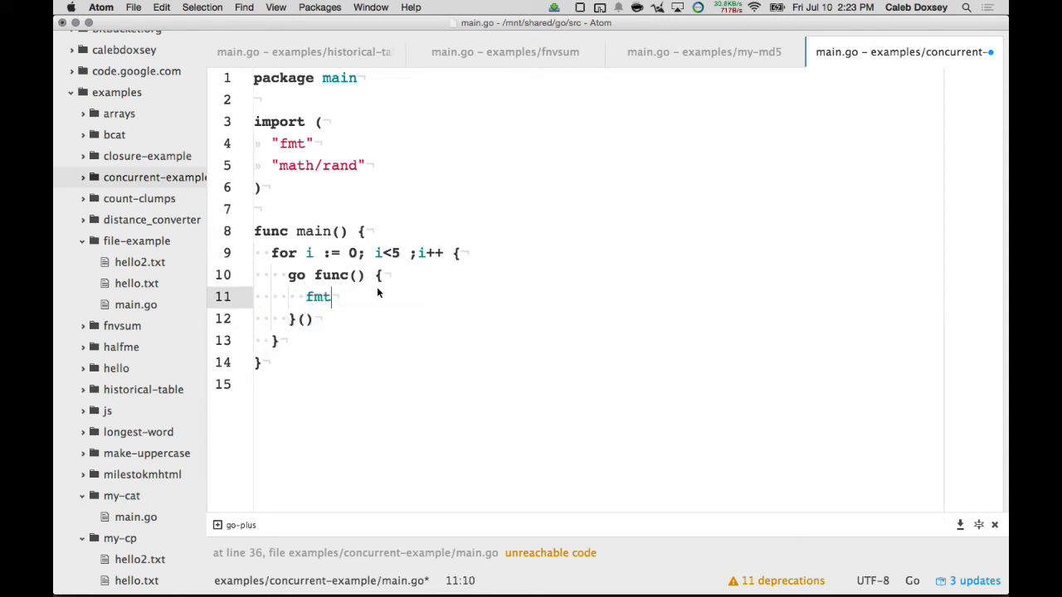
pyautogui.write('.Println("H")')
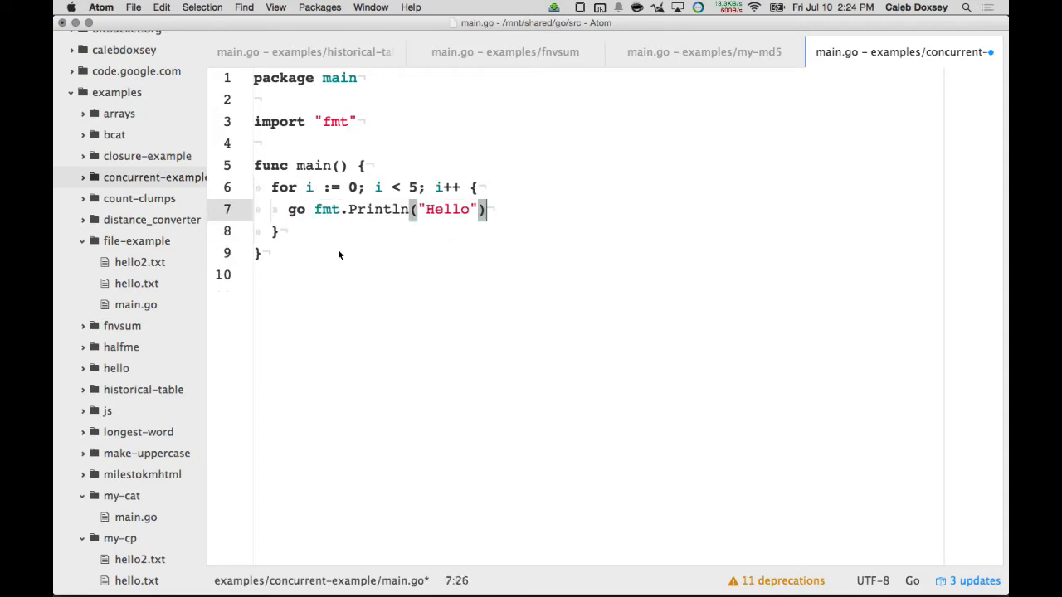
# Print i with Hello, declare var wg WaitGroup, and call wg.Add(1) in the loop.
pyautogui.write(', i')
pyautogui.write('var')
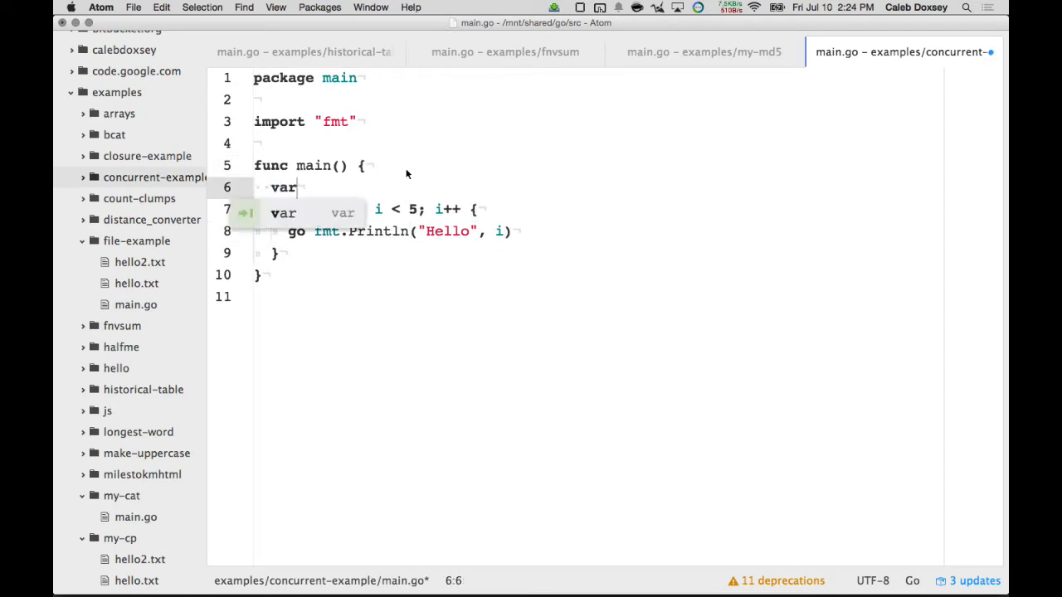
pyautogui.write('wg WaitGroup')
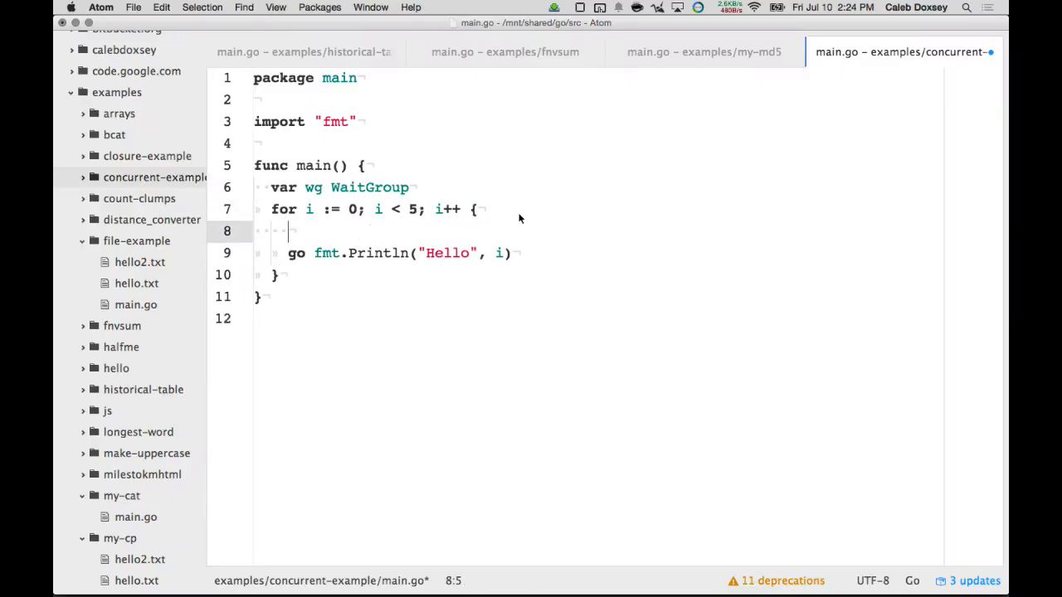
pyautogui.write('wg.')
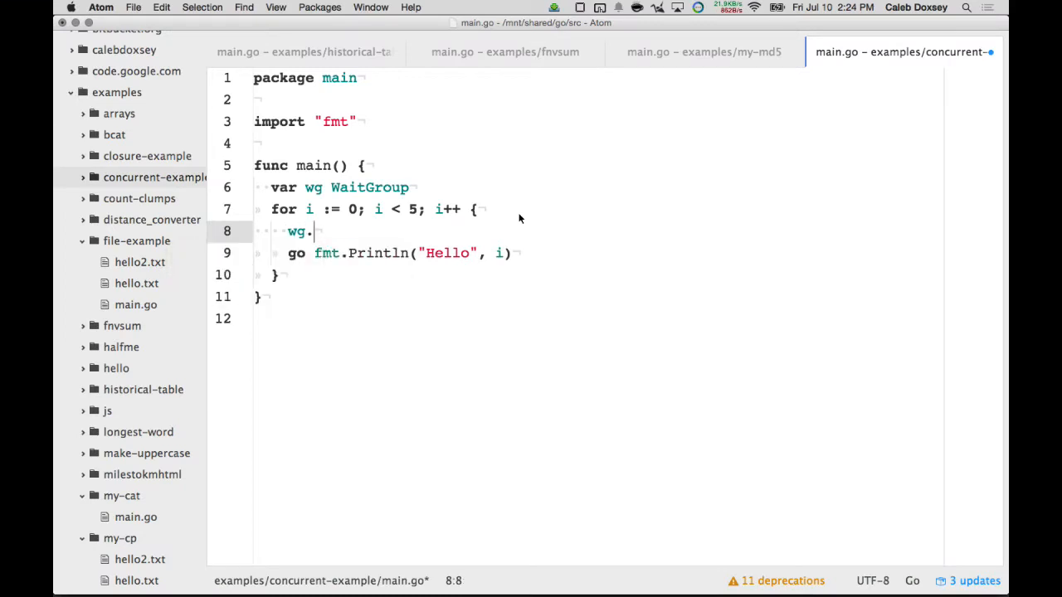
pyautogui.write('Add()')
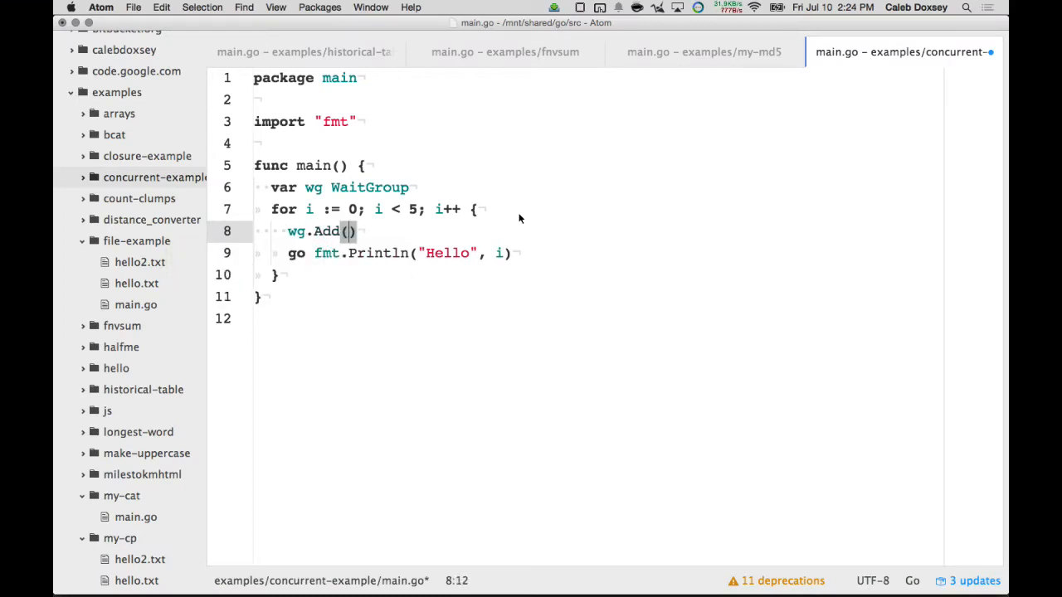
pyautogui.write('1')
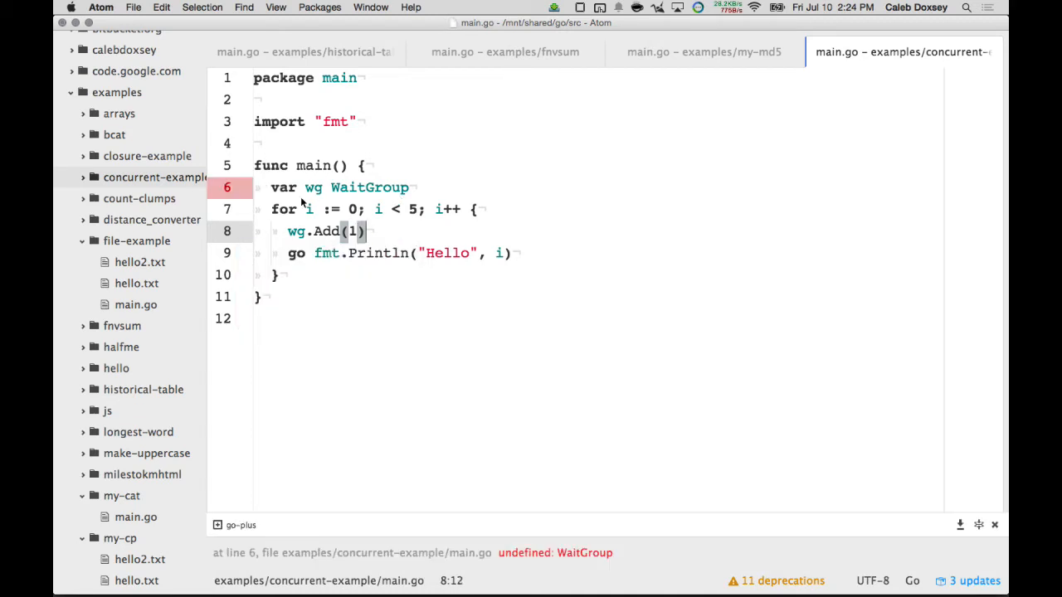
# Qualify WaitGroup as sync.WaitGroup and wrap the print in go func(i int){...}(i).
pyautogui.write('sync.')
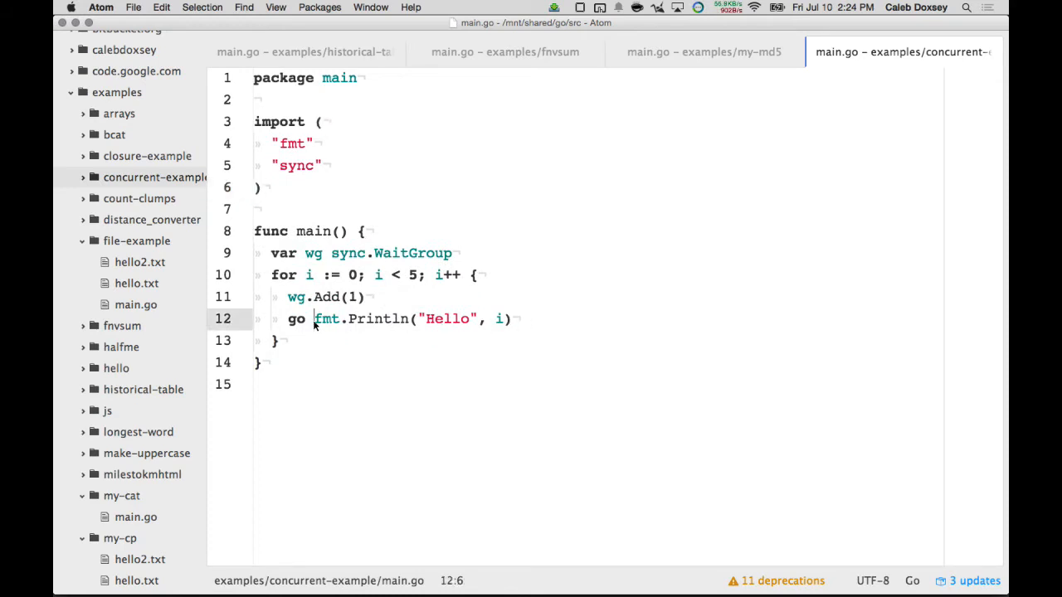
pyautogui.write('func() {')
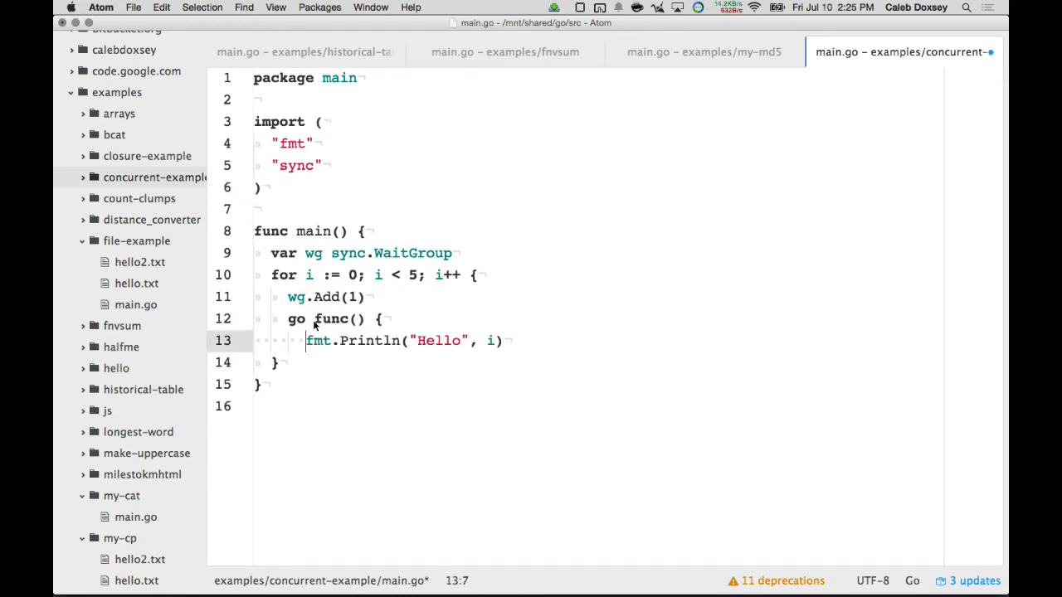
pyautogui.write('()')
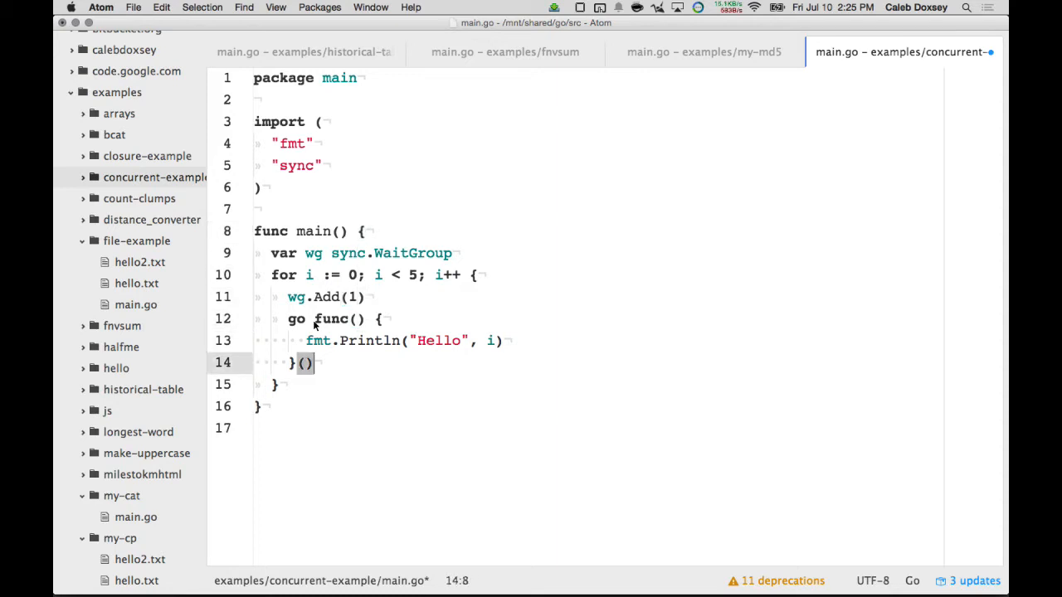
pyautogui.write('i int')
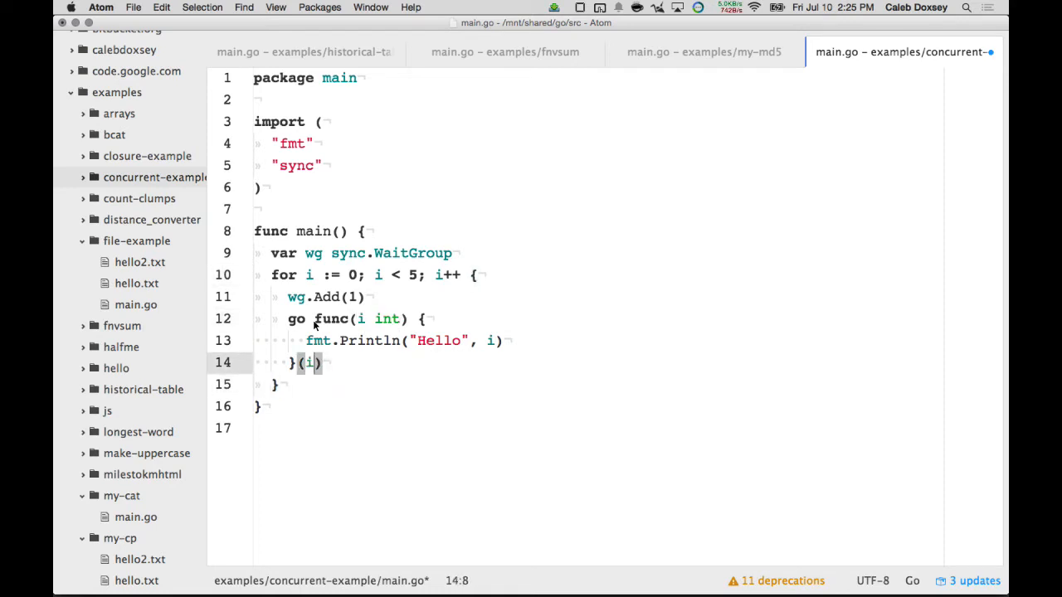
# Call wg.Done() inside the goroutine and wg.Wait() after the loop.
pyautogui.write('wg.Done(')
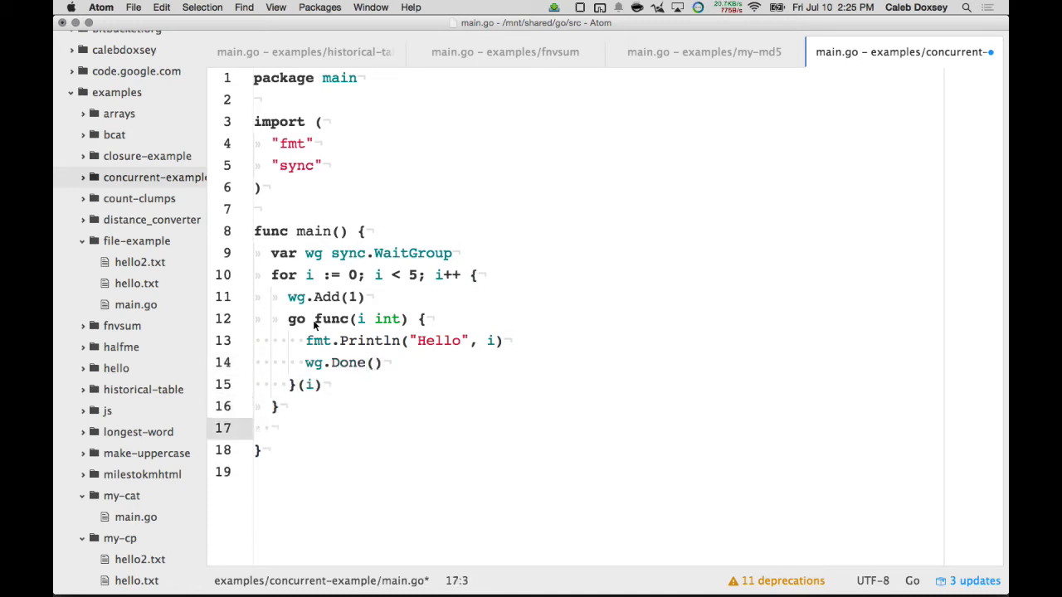
pyautogui.write('wg.Wait()')
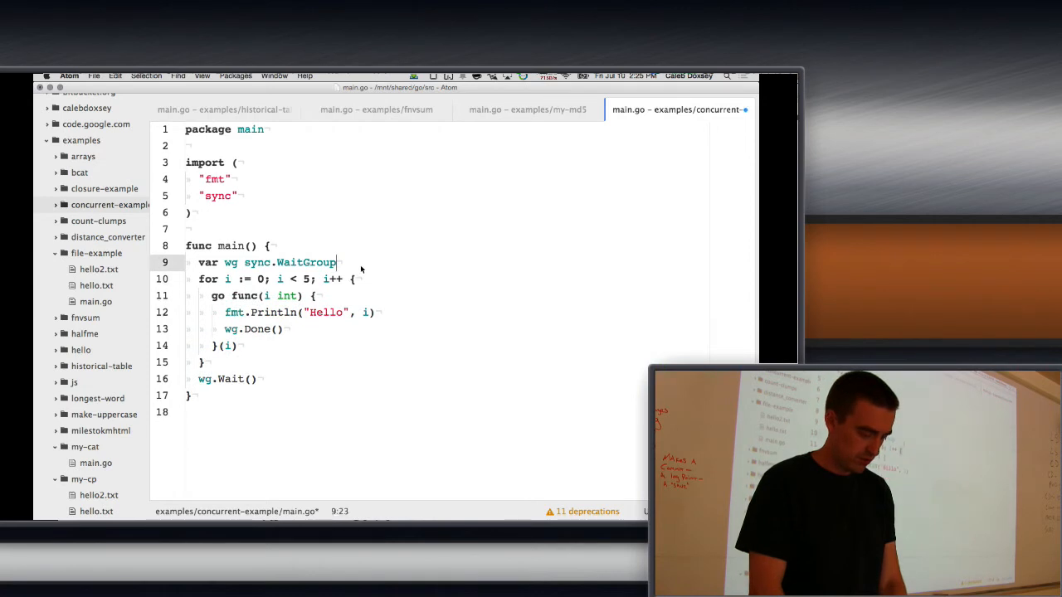
# Replace the per-iteration Add with a single wg.Add(5) before the loop.
pyautogui.write('wg.Add()')
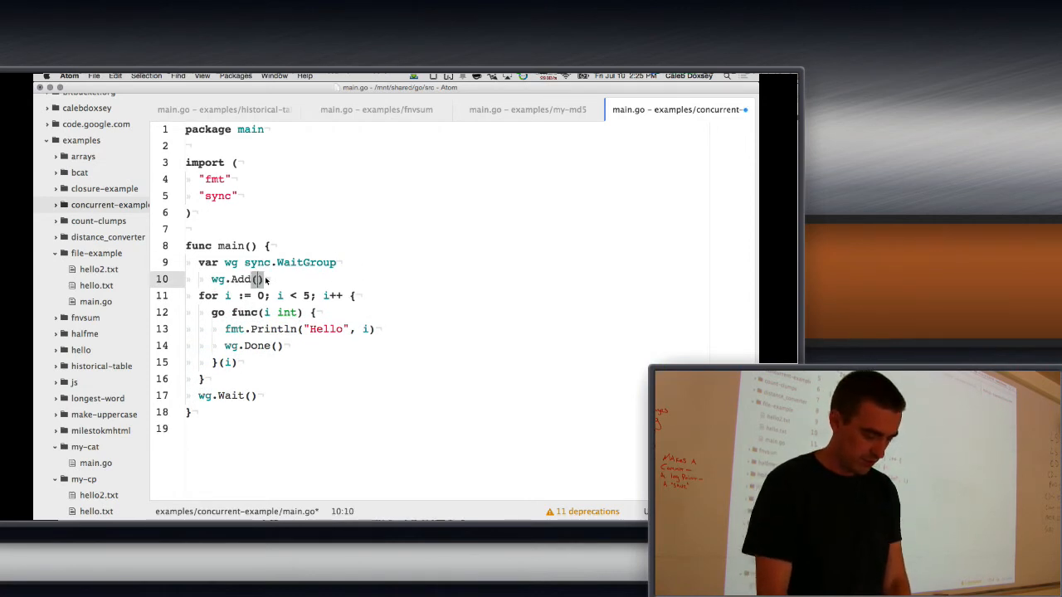
pyautogui.write('5')
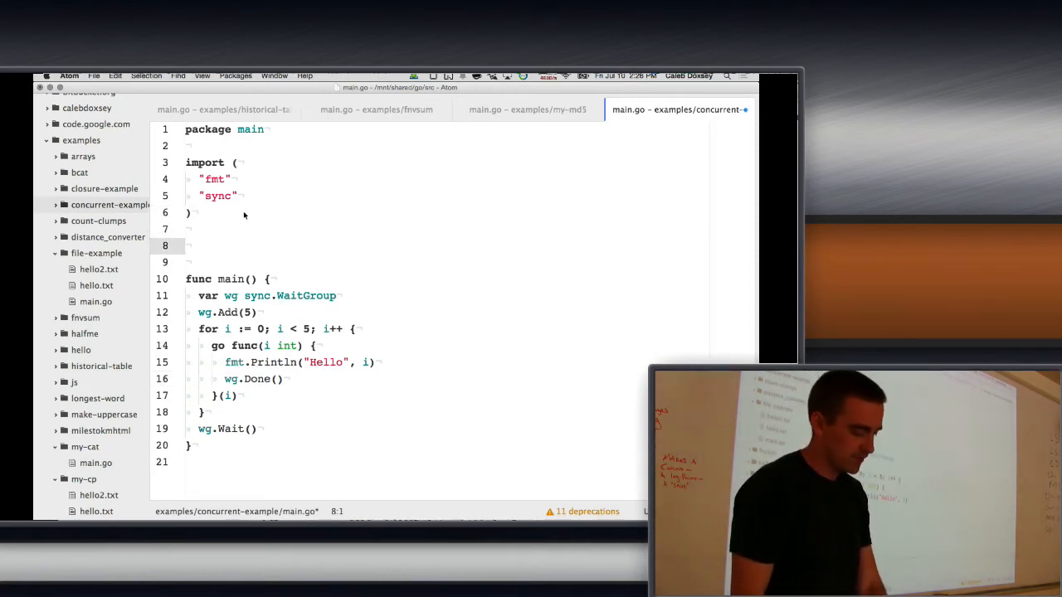
# Declare package-level var wg sync.WaitGroup and a printHello(i int) printing Hello with i.
pyautogui.write('var wg Wait')
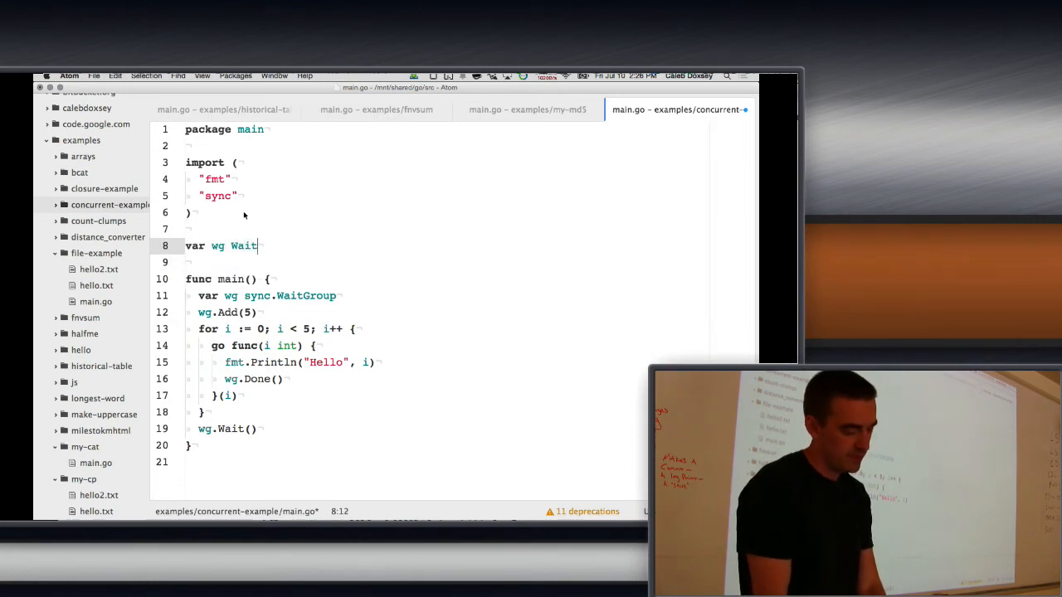
pyautogui.write('Group')
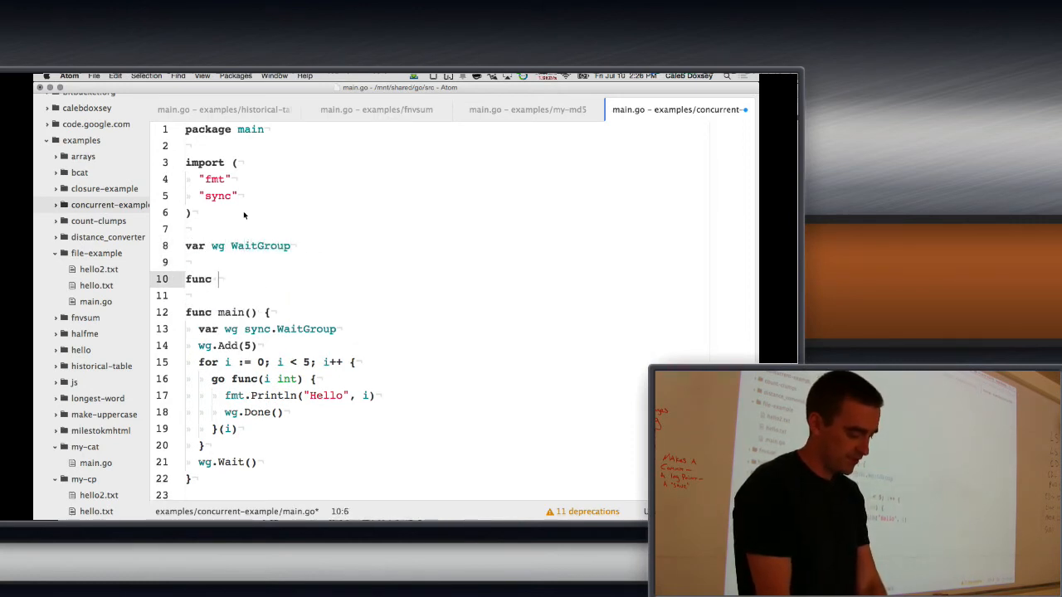
pyautogui.write('printHello(')
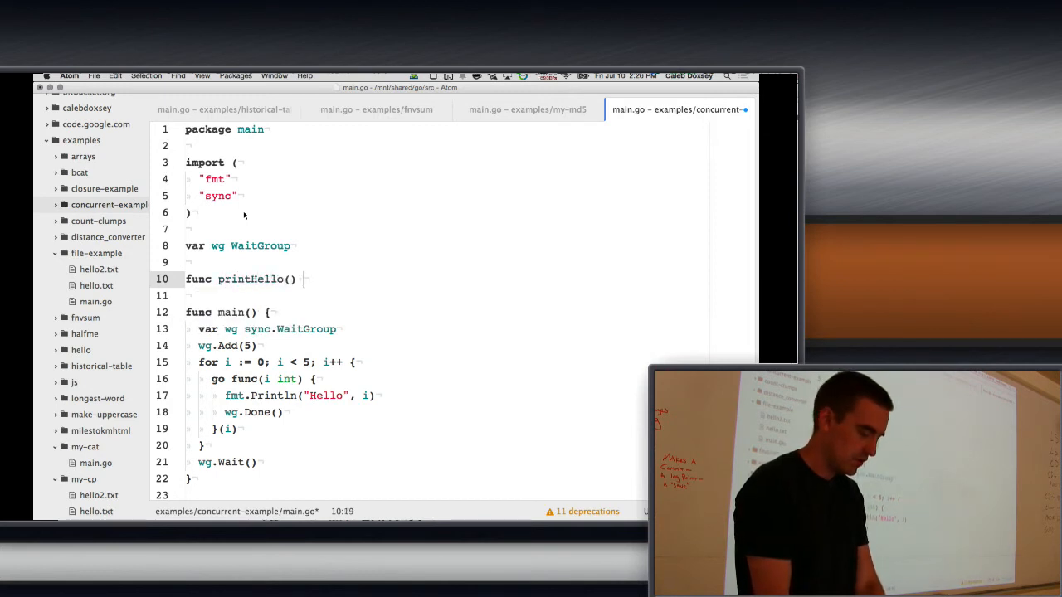
pyautogui.write('{')
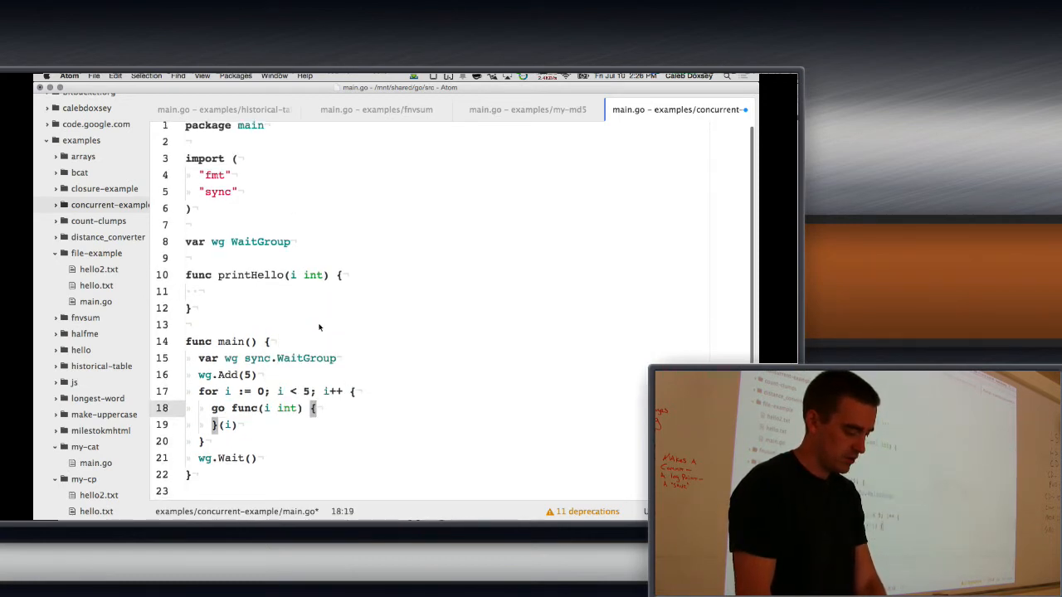
pyautogui.write('fmt.Println("Hello", i)')
pyautogui.write('go printHello(i')
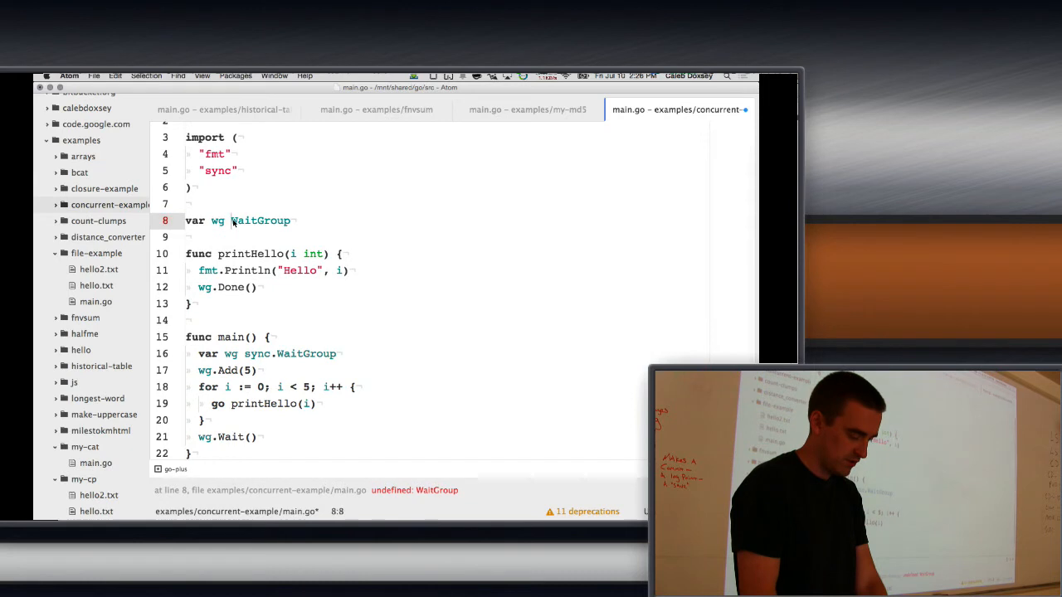
pyautogui.write('sync.')
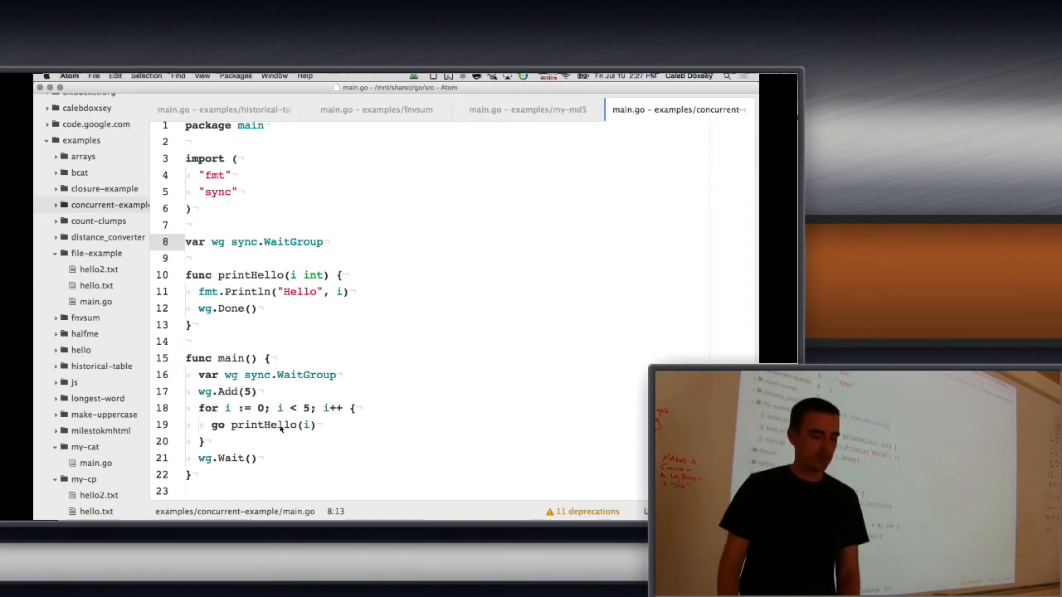
# Switch to Terminal and run go install for concurrent-example.
pyautogui.press('Cmd+Tab')
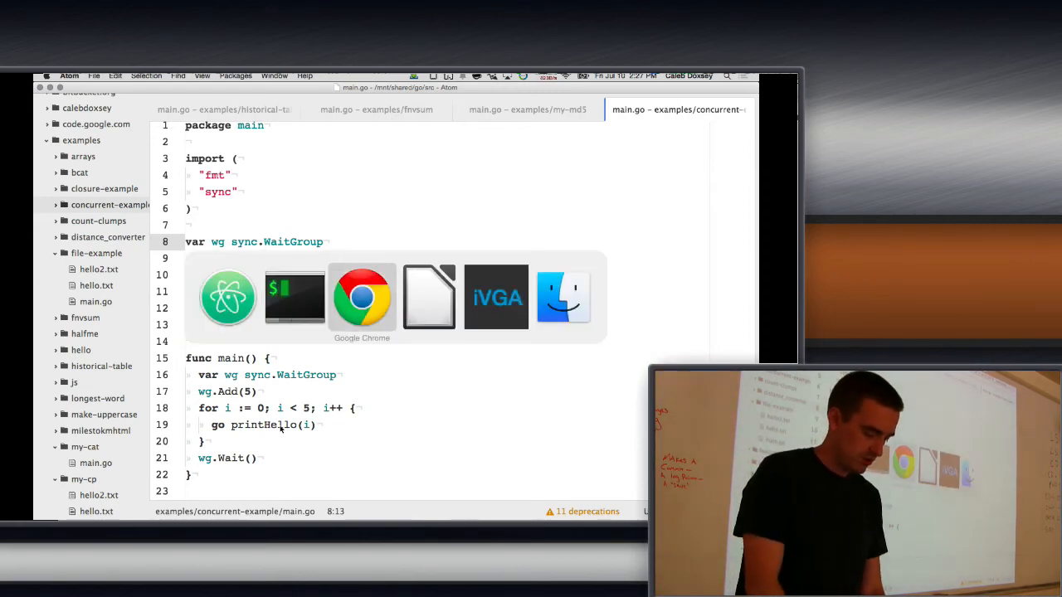
pyautogui.click(296, 296)
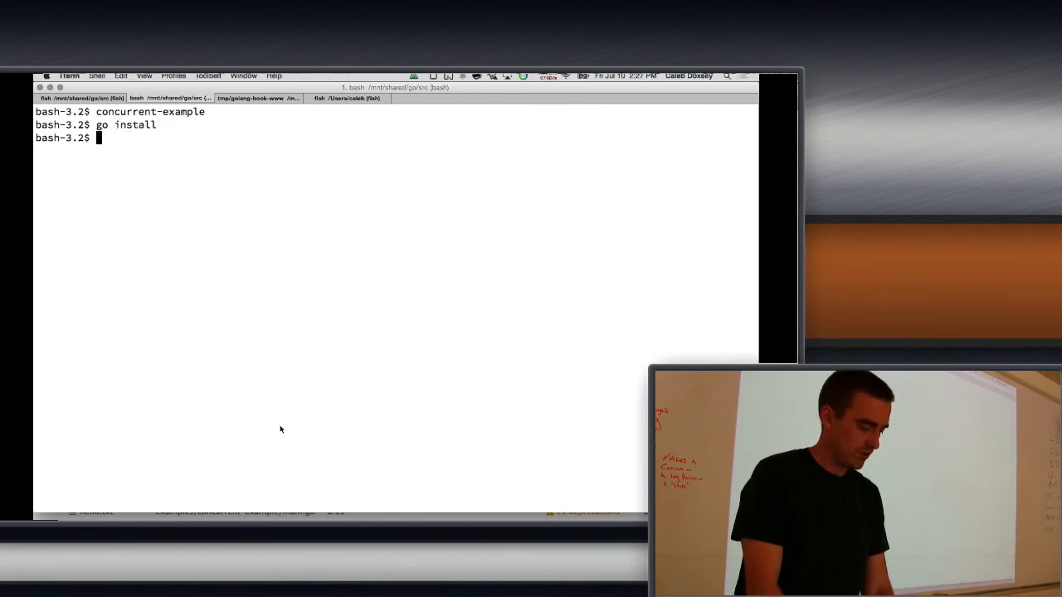
pyautogui.press('Return')
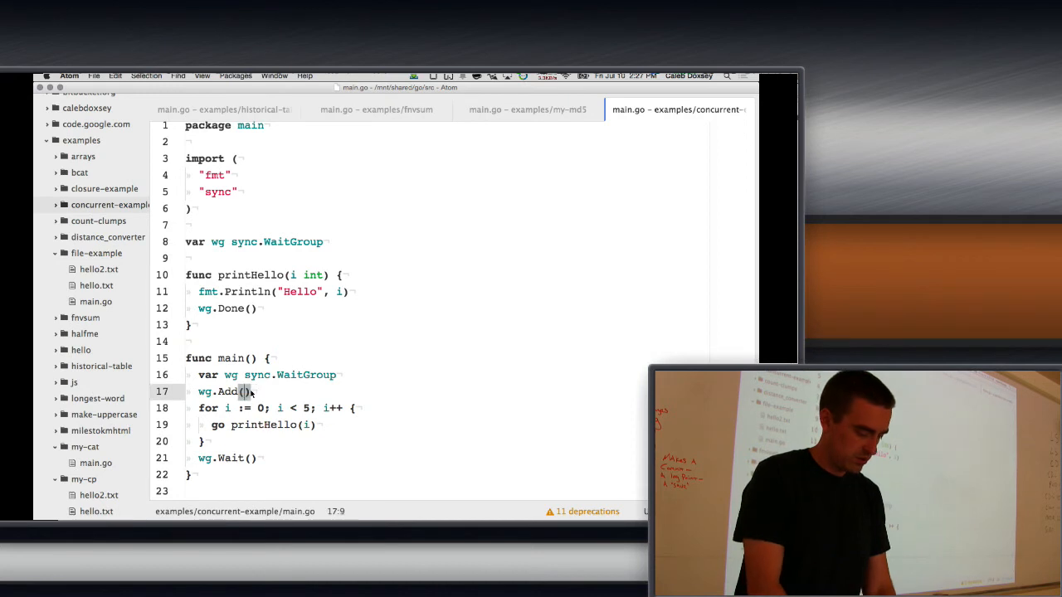
# Call wg.Add(1) inside the loop before go printHello(i), dropping the local WaitGroup.
pyautogui.write('1')
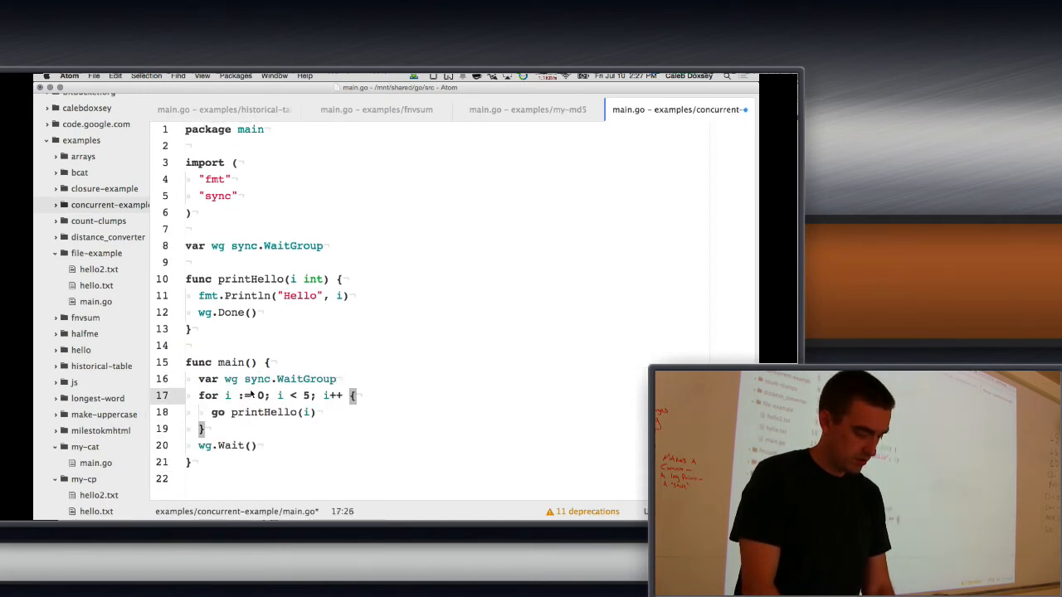
pyautogui.write('wg.Add(1)')
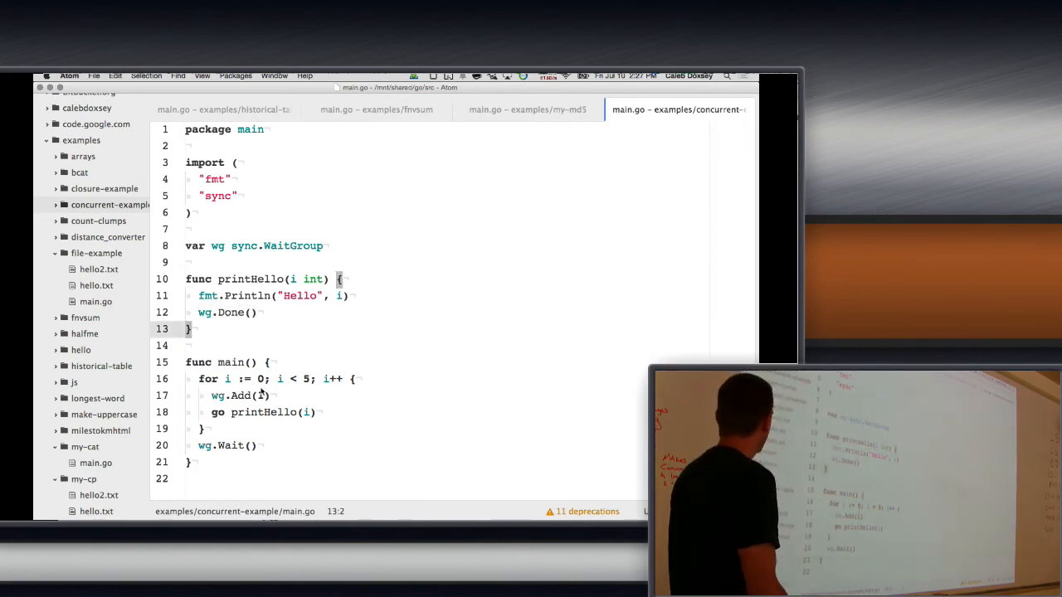
pyautogui.write('1')
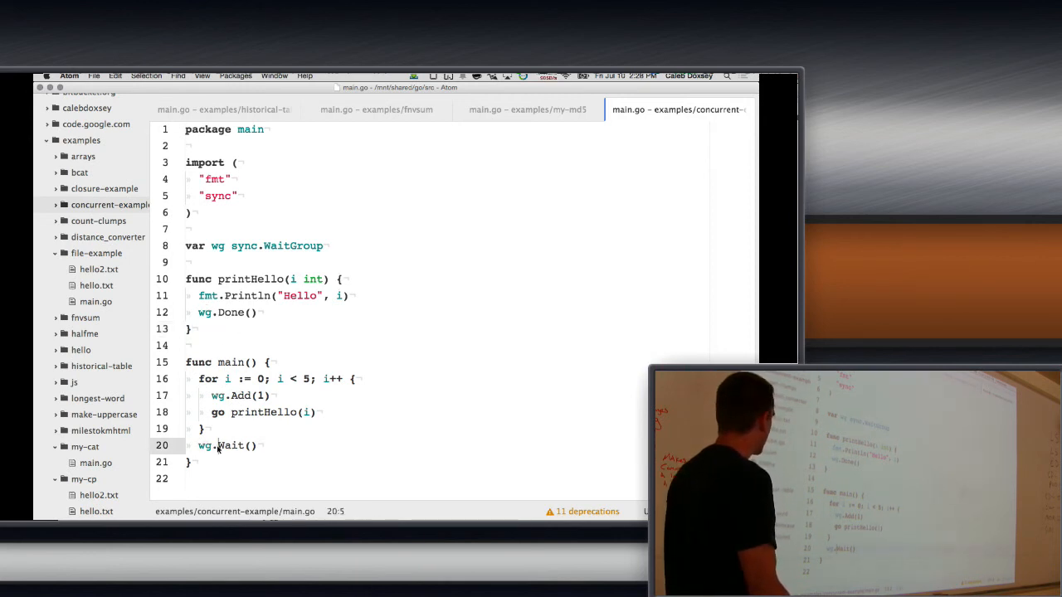
pyautogui.click(203, 428)
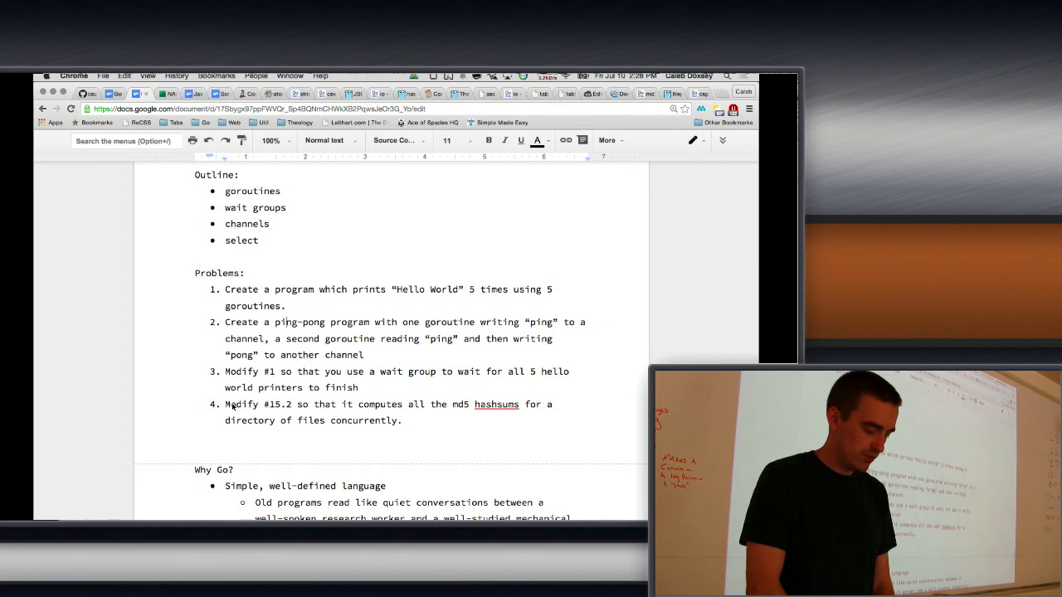
# Scroll the Go notes down to the Problems list and the md5 hashsum exercise.
pyautogui.scroll(-3)
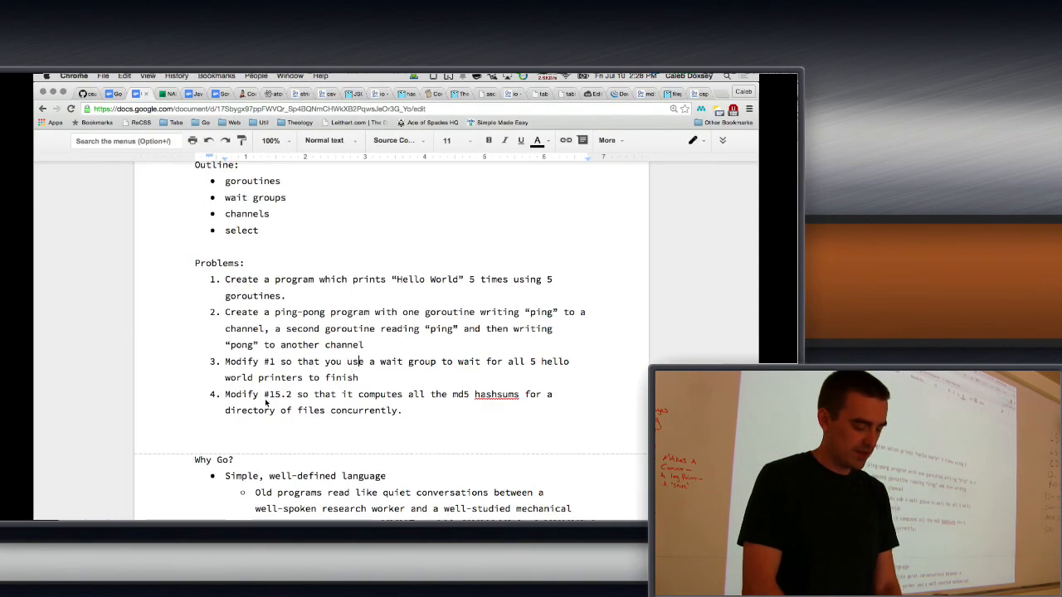
pyautogui.scroll(-3)
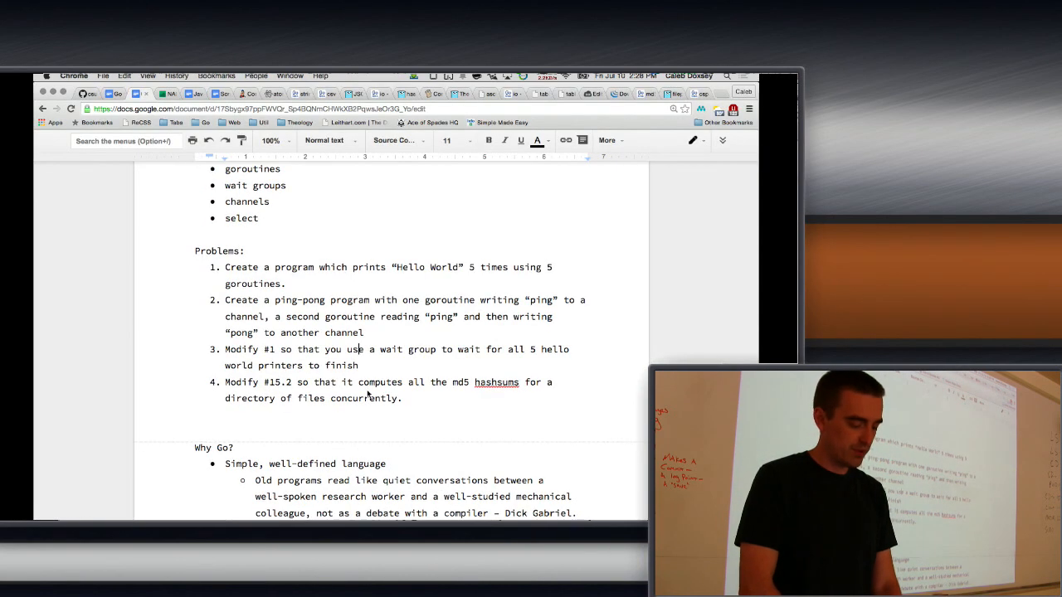